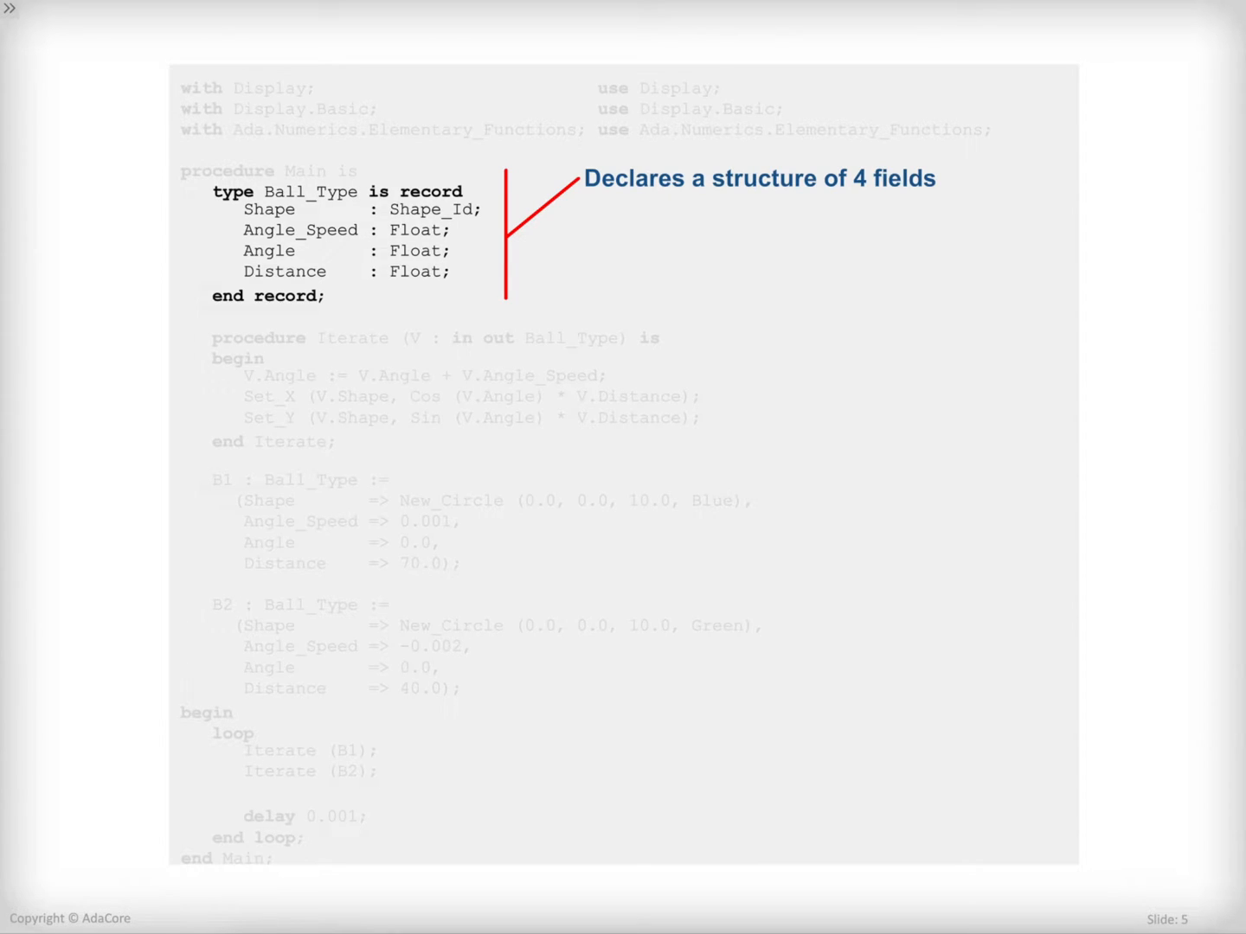
- Advance from slide 5 to slide 7, where Iterate's in out parameter may be modified
key(Right)
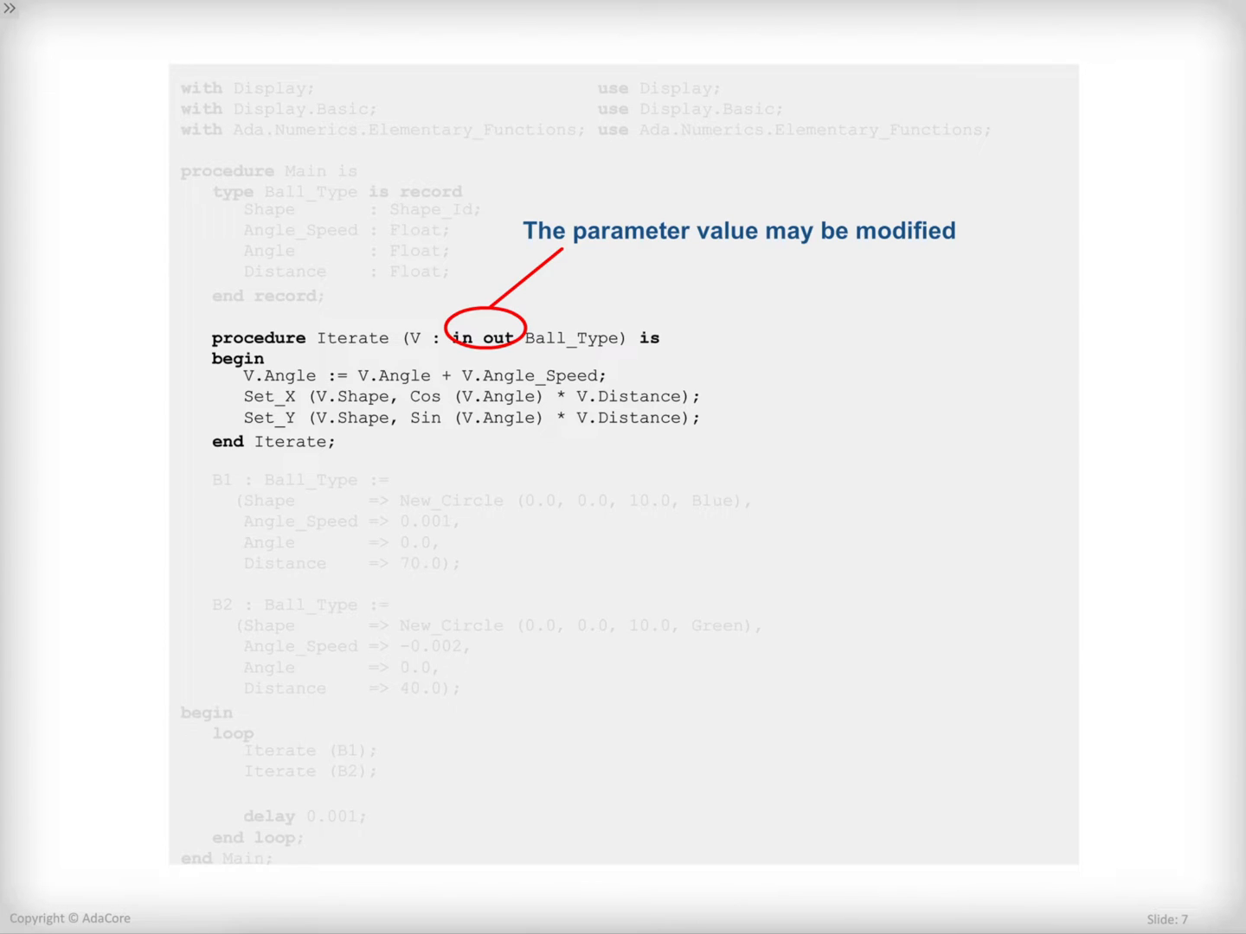
- Advance to slide 9, where B1 gets its value from an aggregate
key(right)
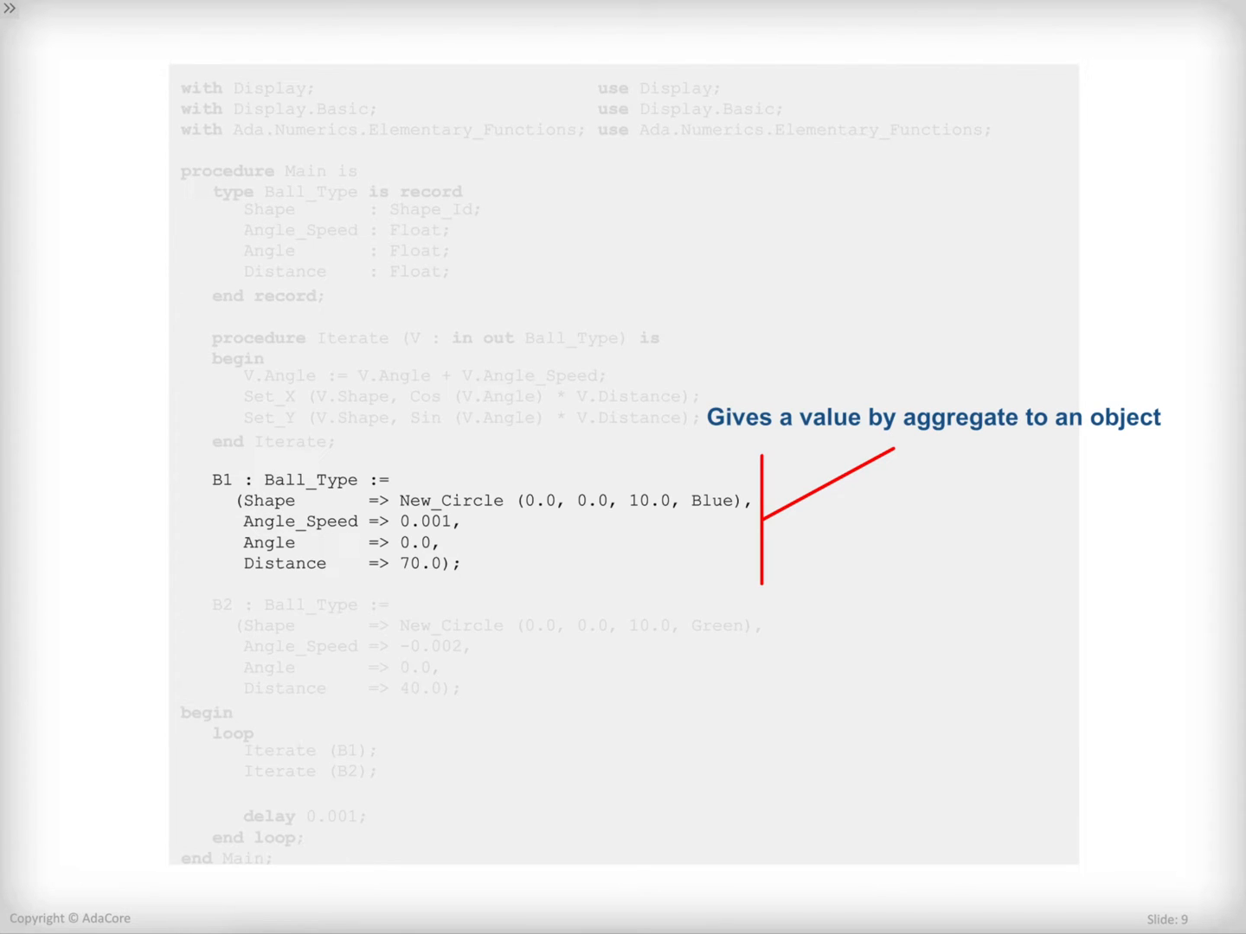
key(right)
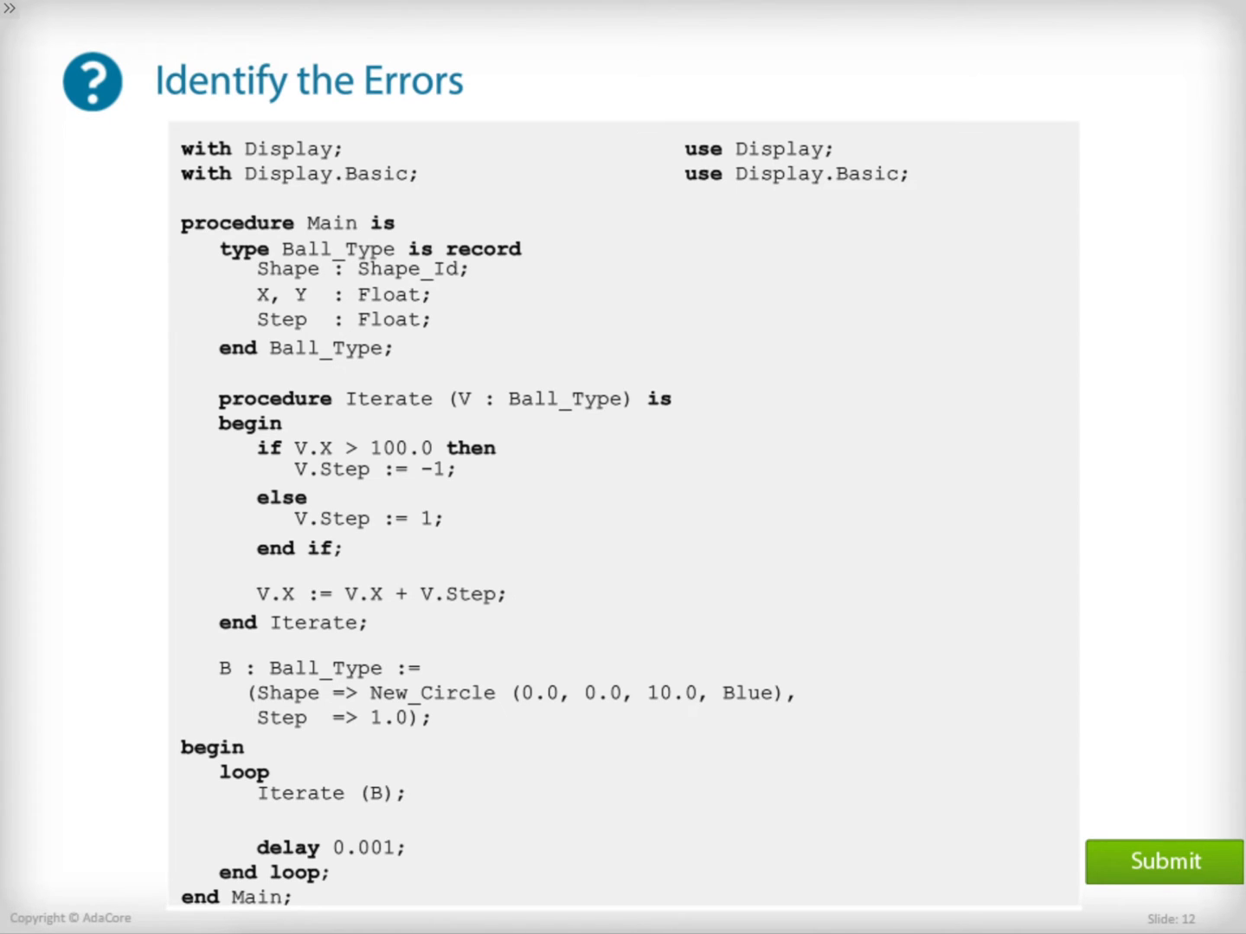
- Submit the Identify the Errors quiz to reveal the end record and in out fixes
click(1162, 860)
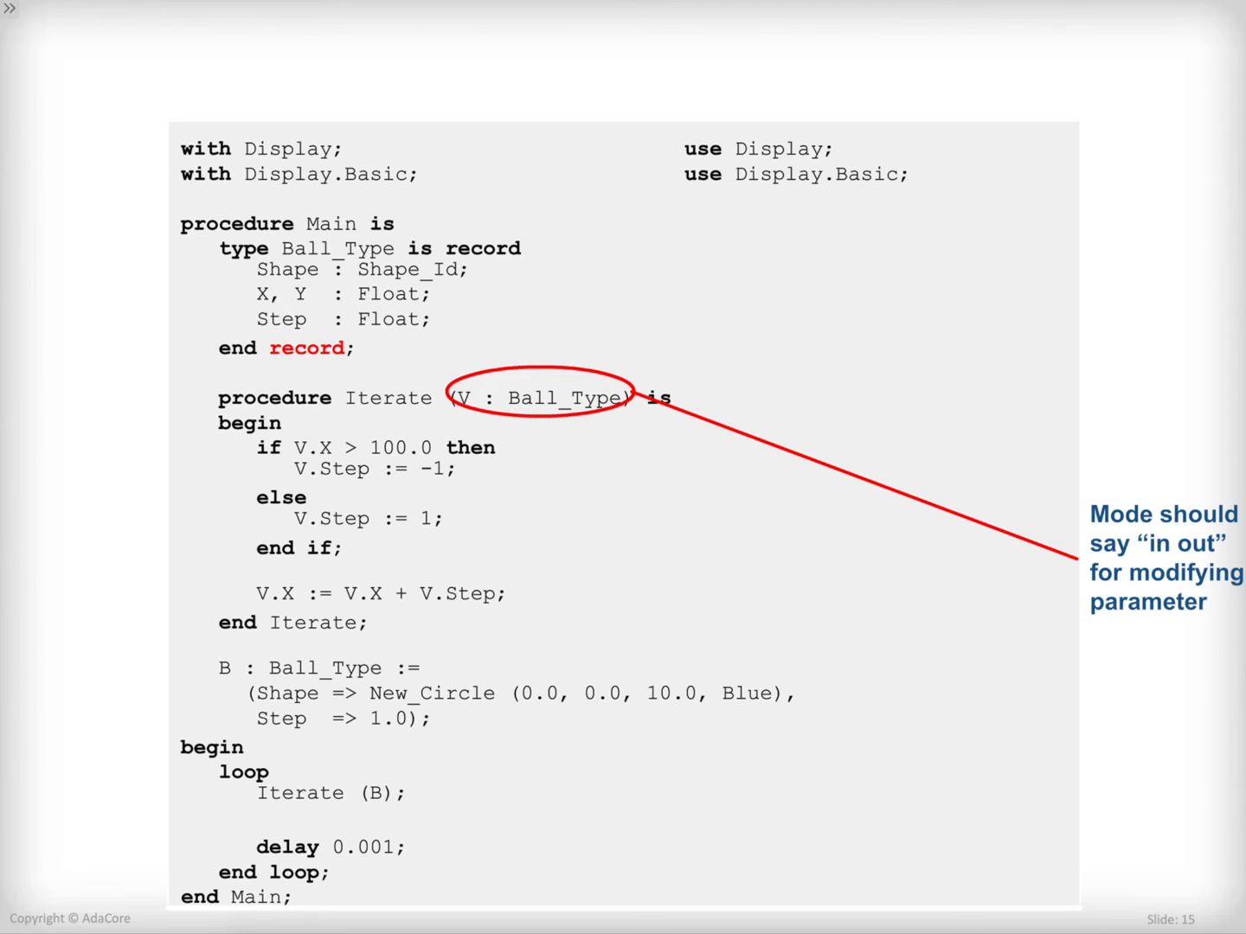
key(right)
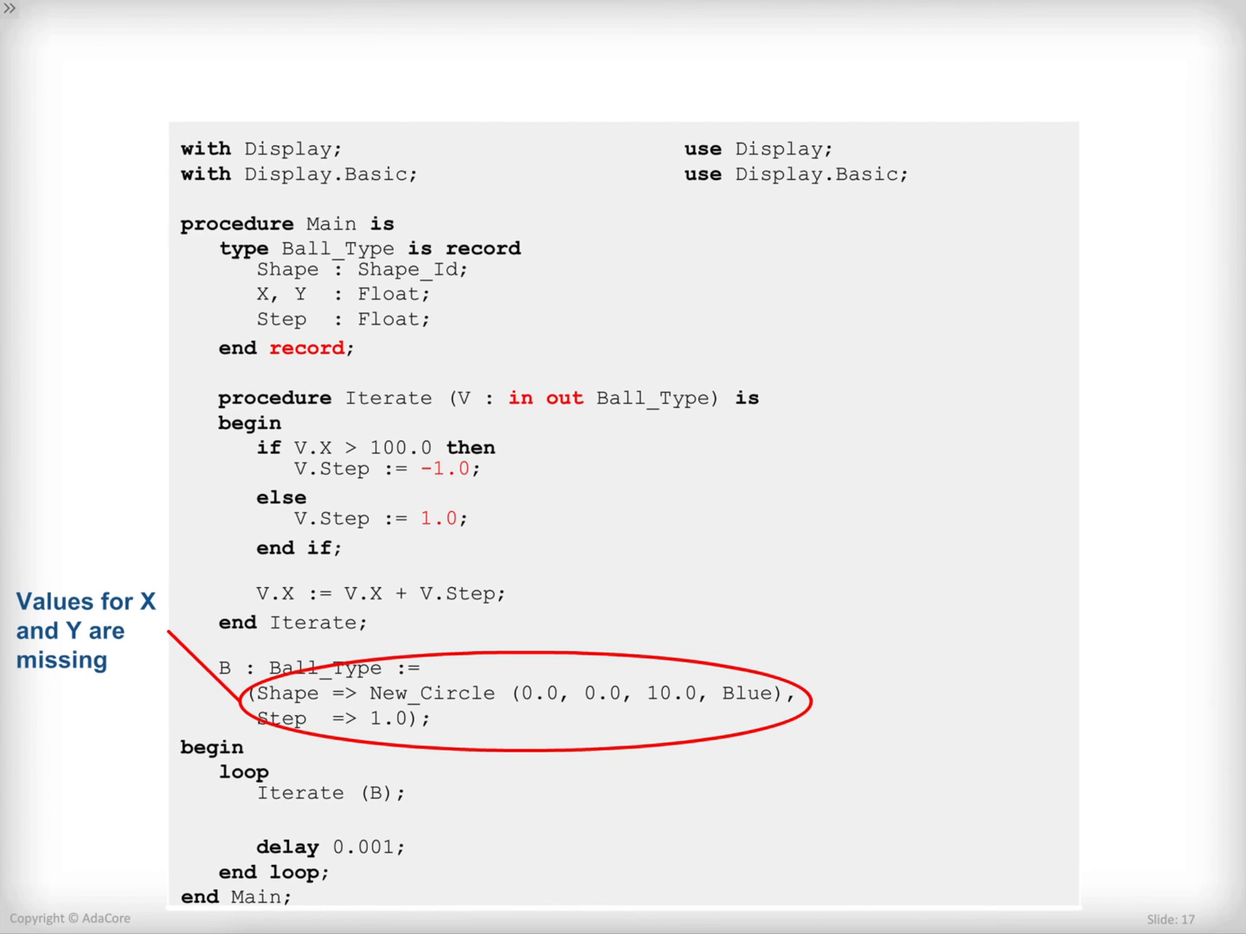
- Advance to slide 18's corrected code, then slide 19's AdaCore University closing slide
key(Right)
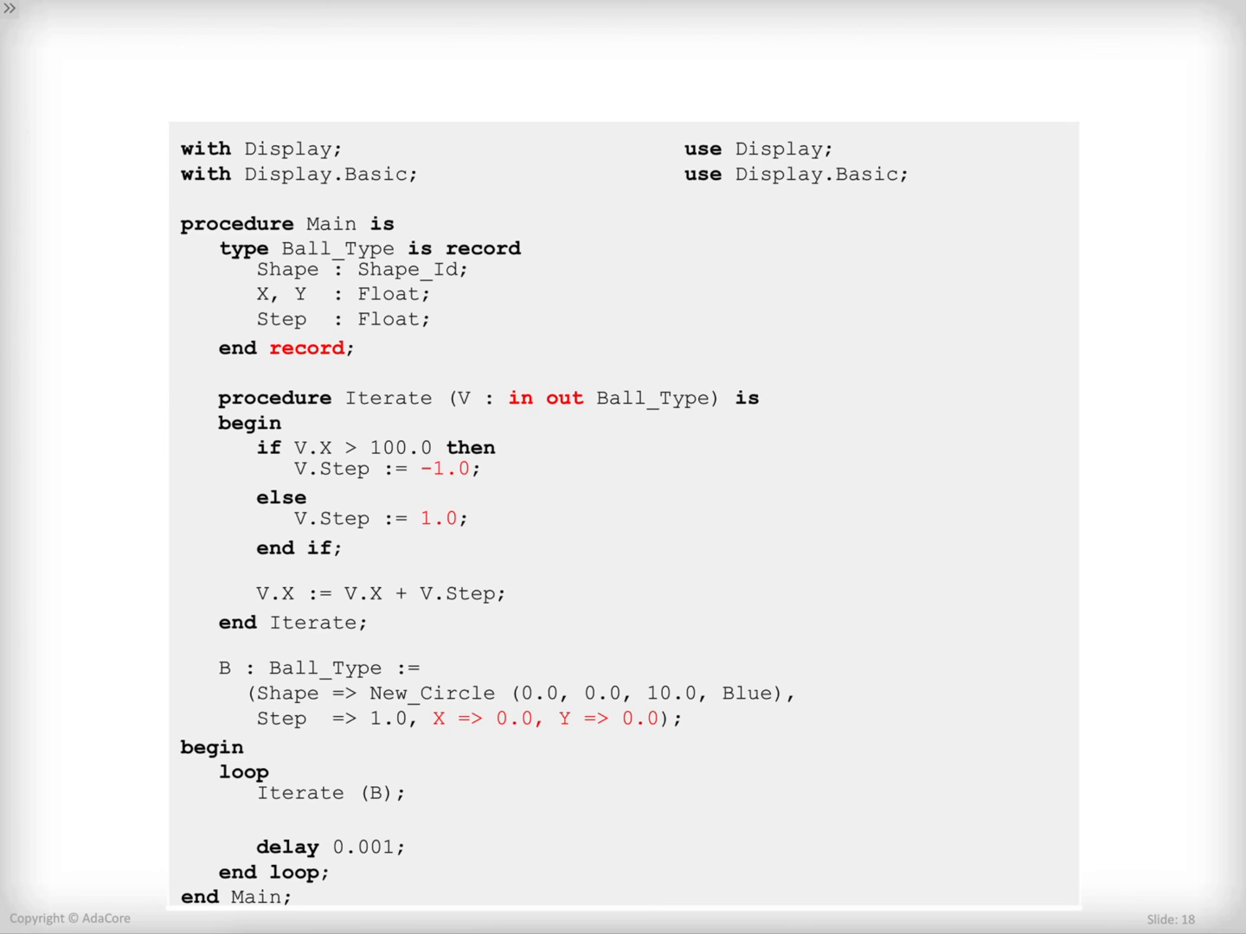
key(right)
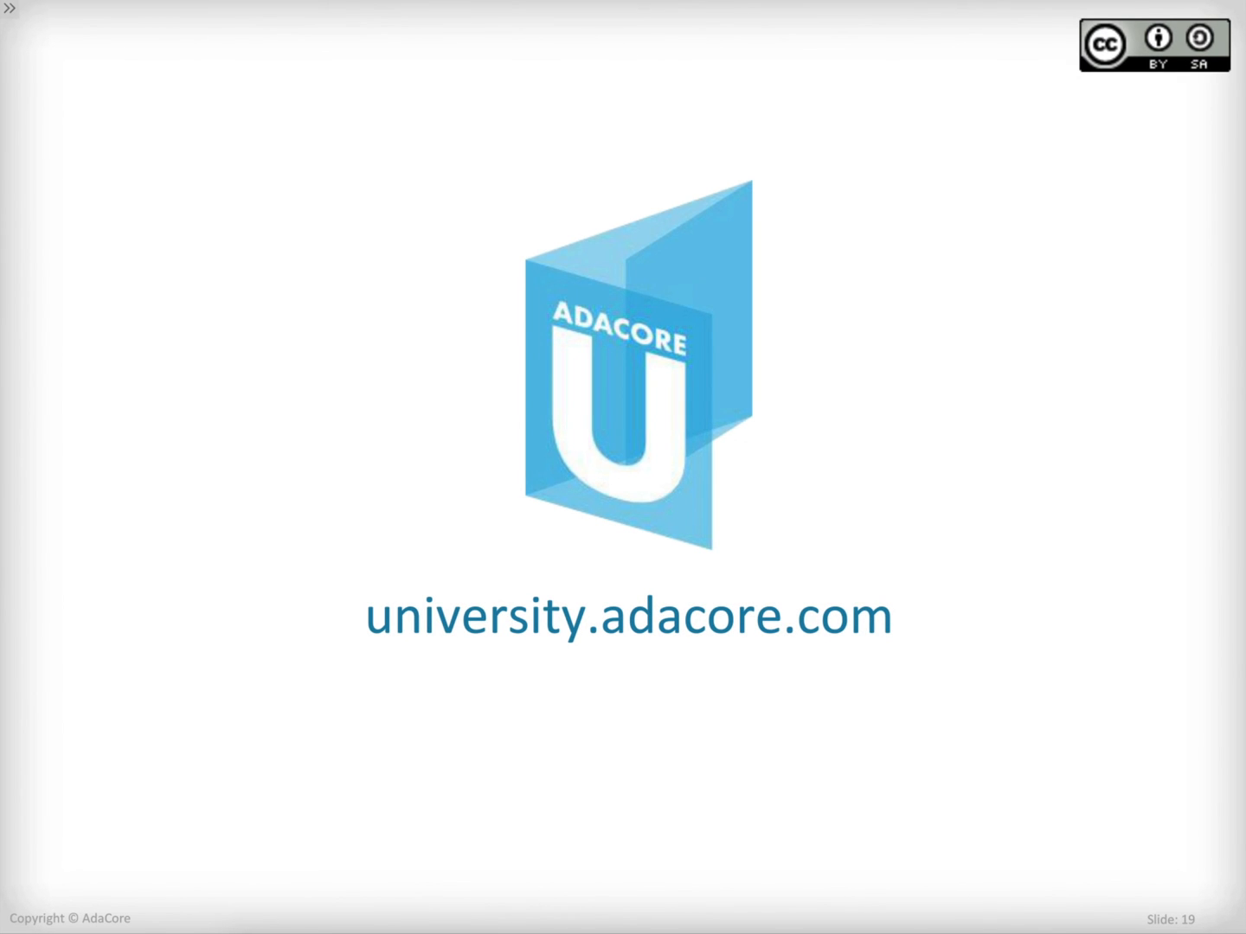